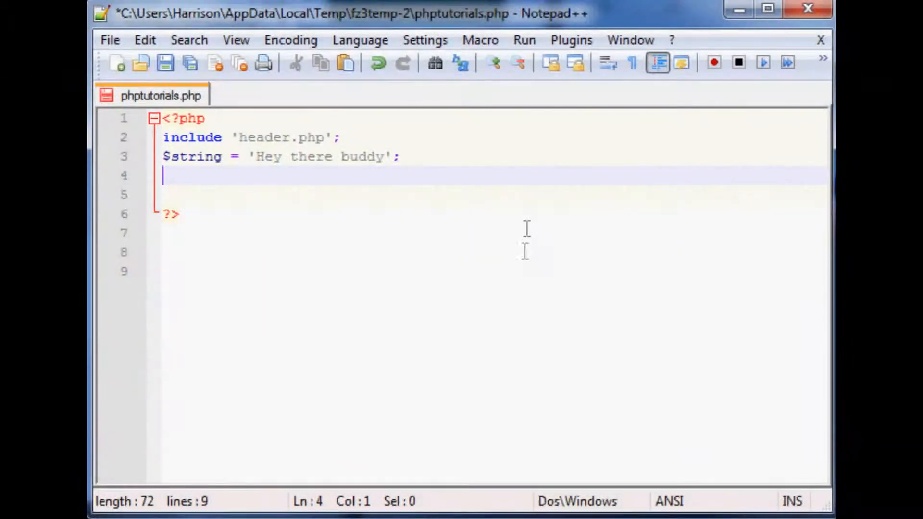
{"action": "mouse_move", "coordinate": [646, 244]}
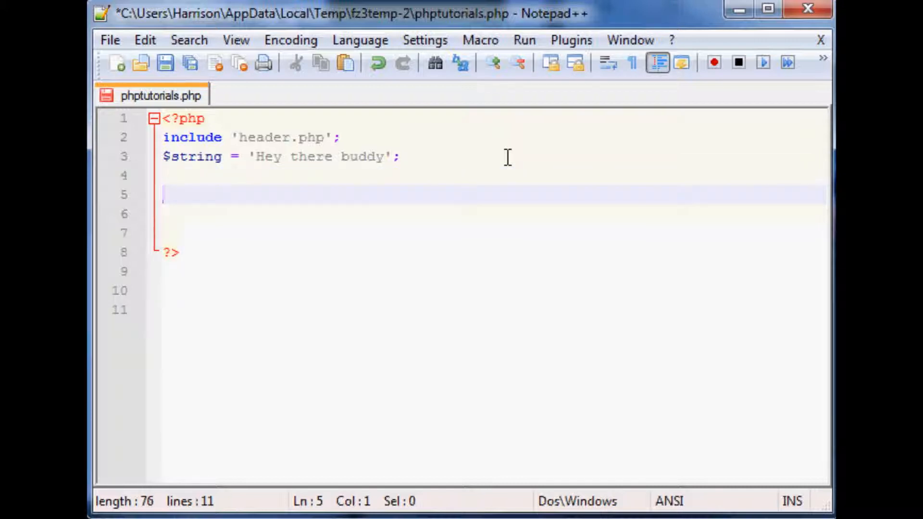
Write $explosion = explode(' ', $string); on line 5 and start a new line
{"action": "type", "text": "$explo"}
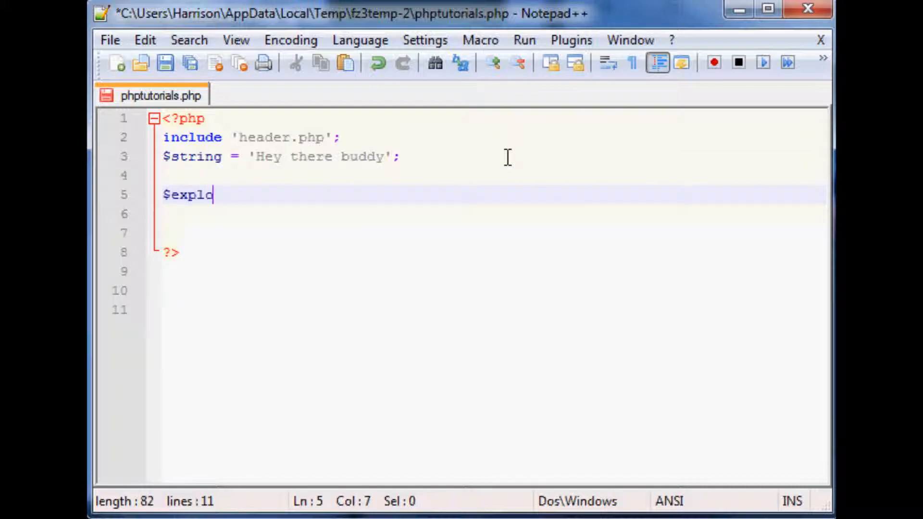
{"action": "type", "text": "sion ="}
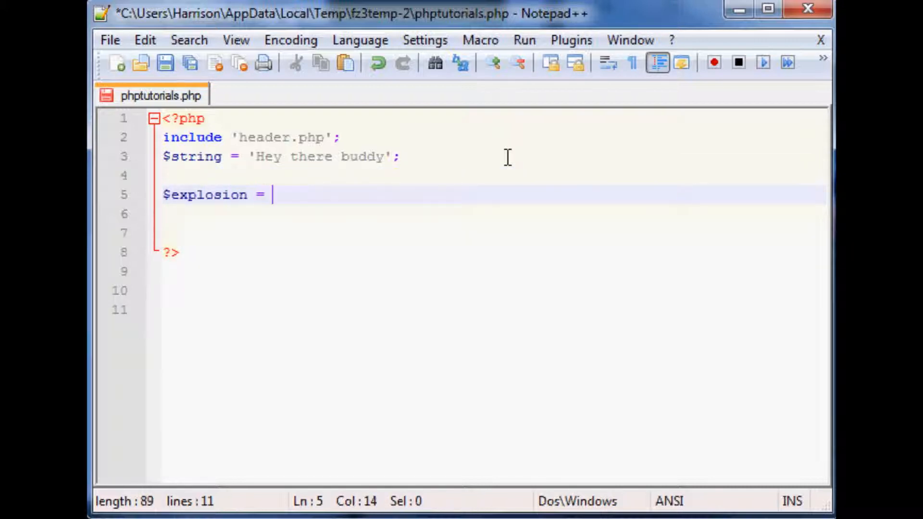
{"action": "type", "text": "explode"}
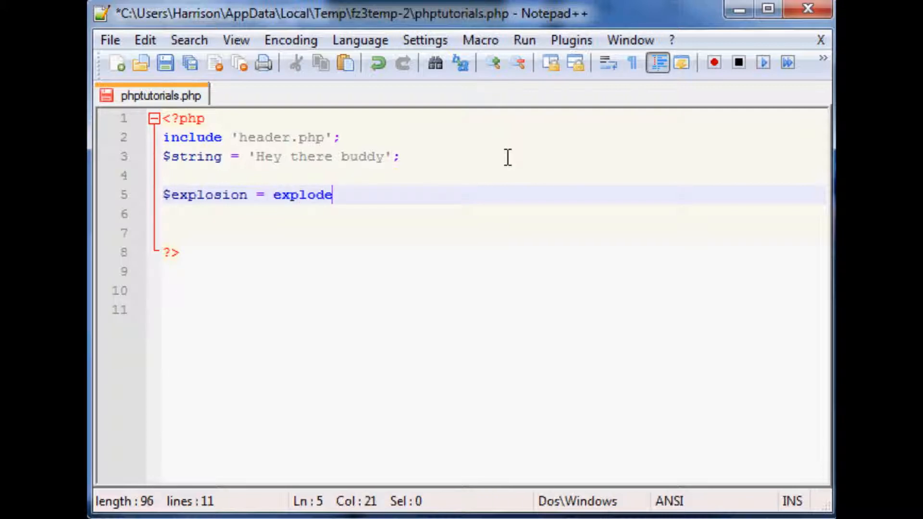
{"action": "type", "text": "()"}
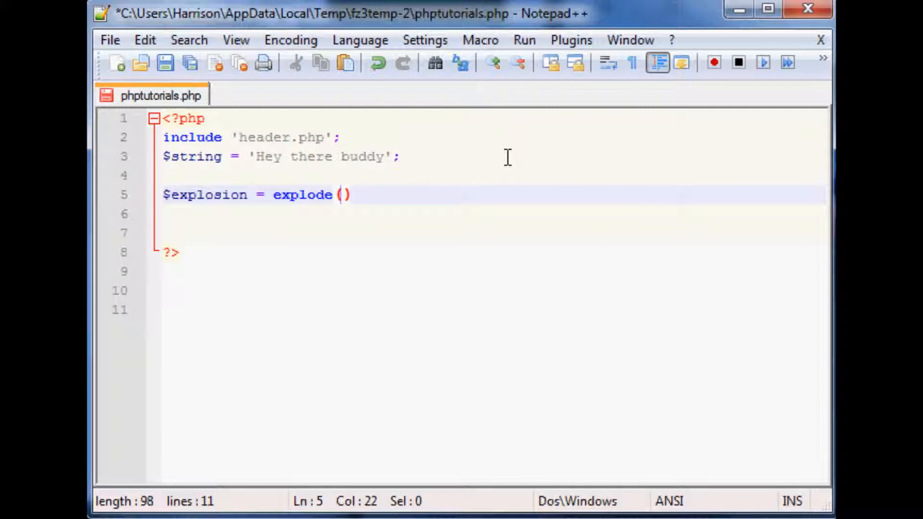
{"action": "type", "text": "' '"}
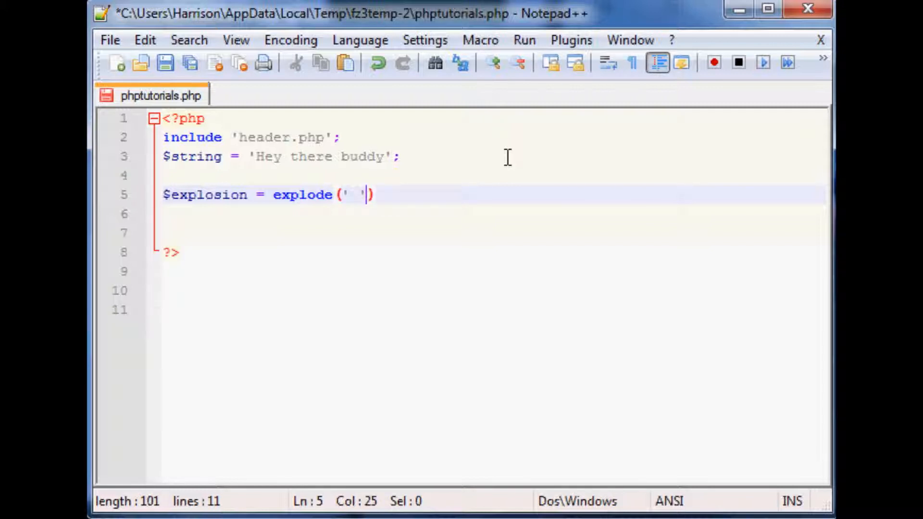
{"action": "type", "text": ","}
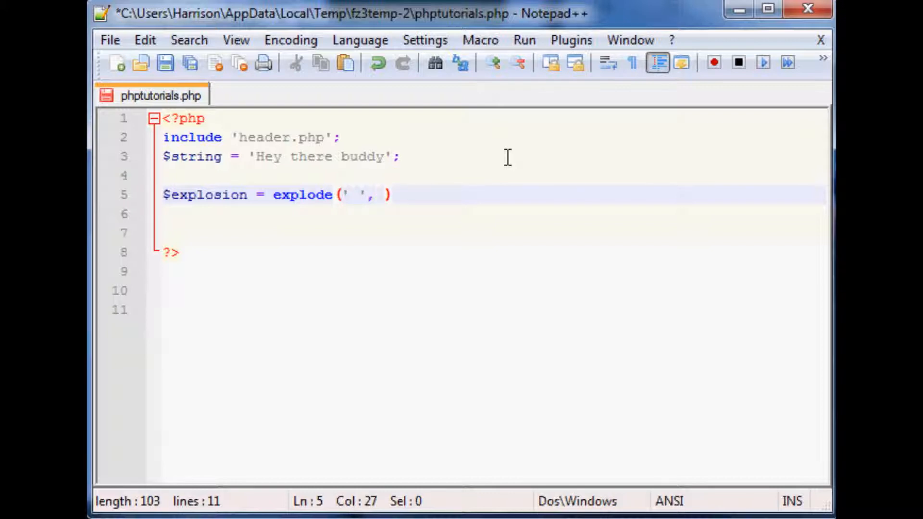
{"action": "type", "text": "$string"}
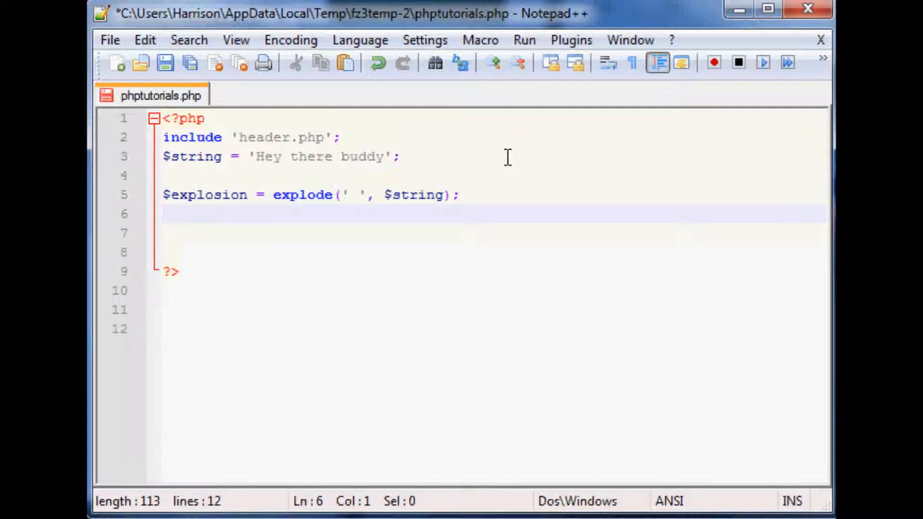
{"action": "key", "text": "enter"}
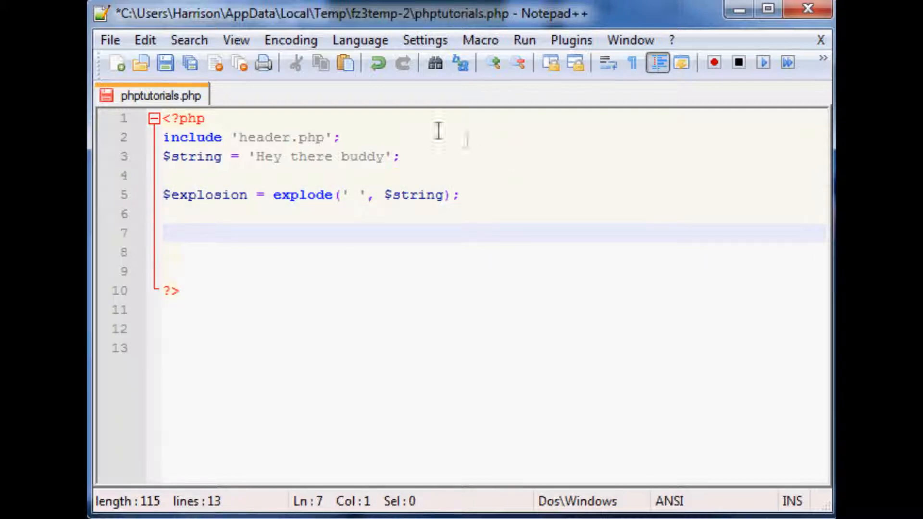
{"action": "mouse_move", "coordinate": [347, 195]}
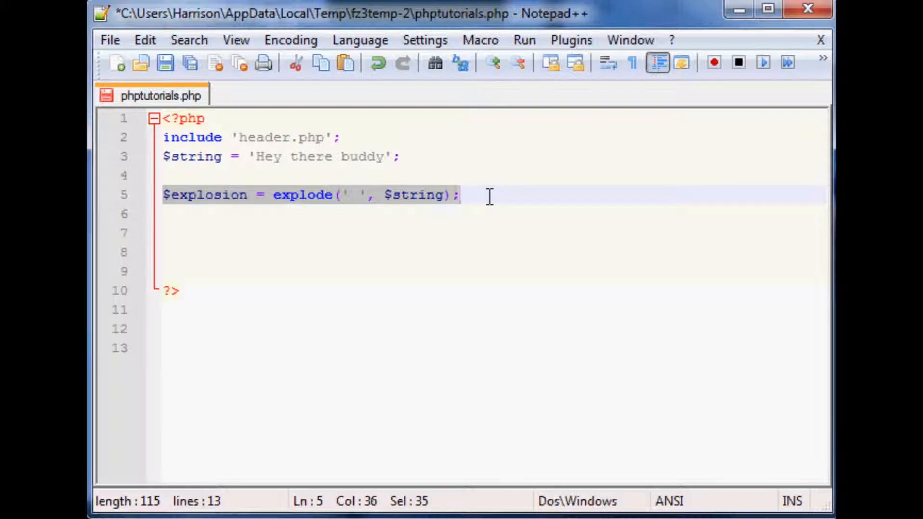
Add two blank lines after the explode statement, above the closing ?> tag
{"action": "left_click", "coordinate": [460, 195]}
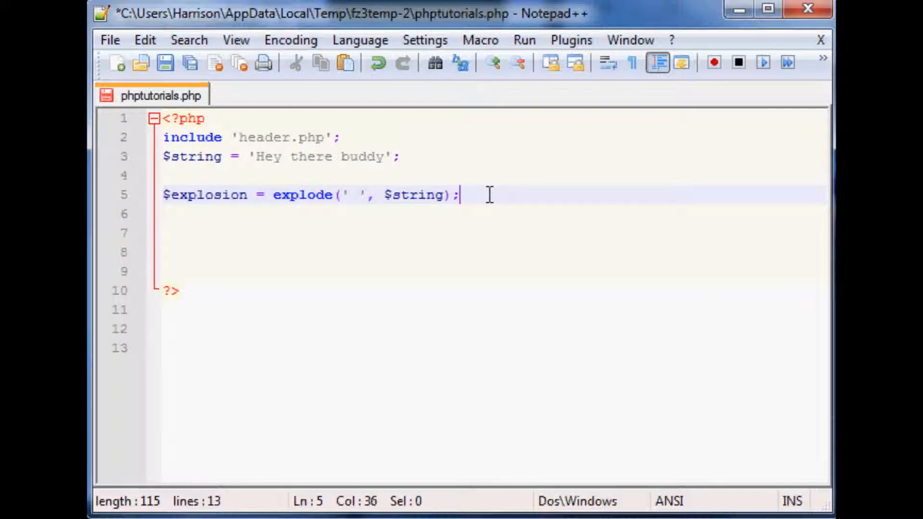
{"action": "mouse_move", "coordinate": [435, 224]}
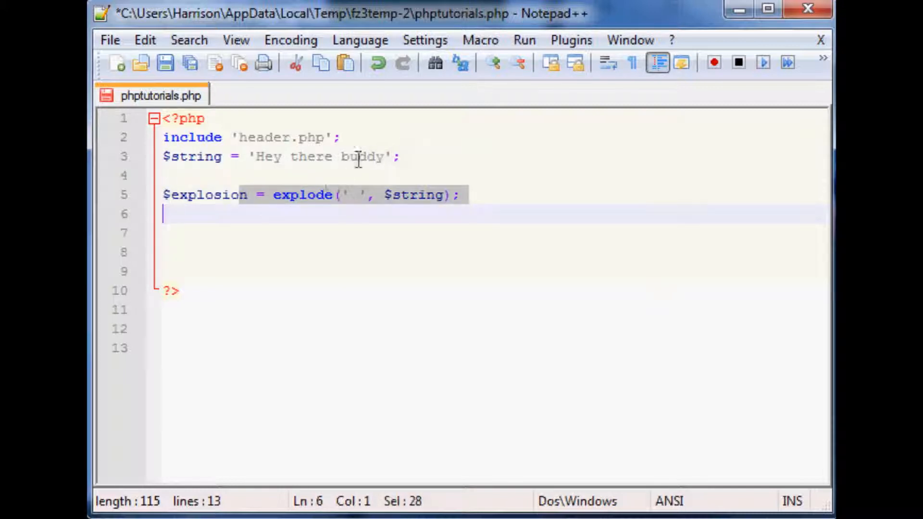
{"action": "key", "text": "Enter"}
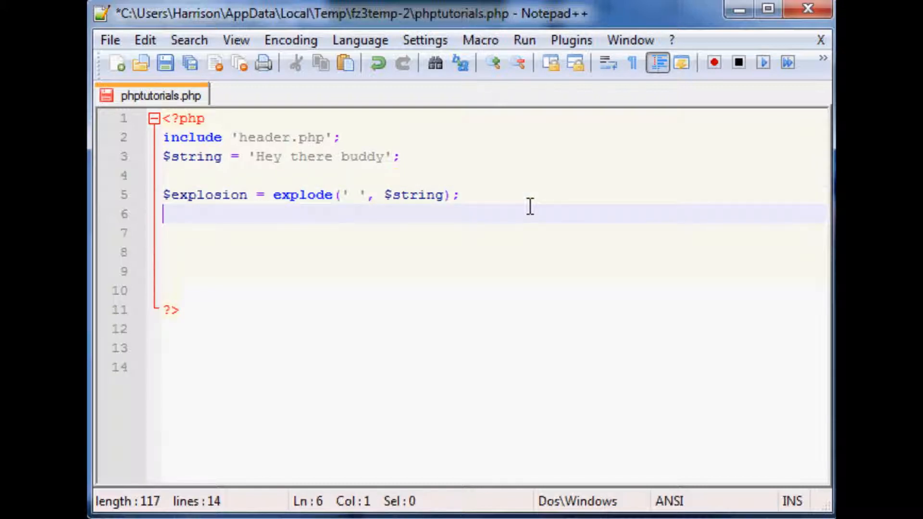
{"action": "key", "text": "enter"}
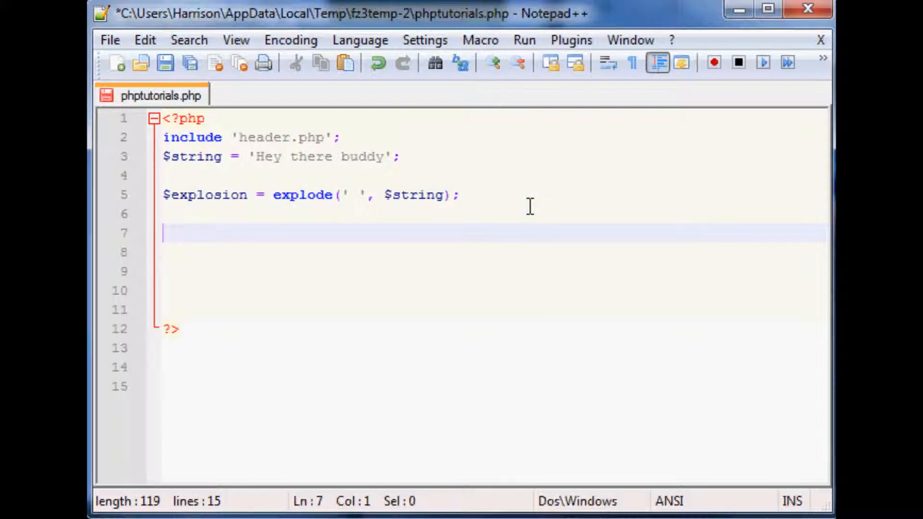
{"action": "mouse_move", "coordinate": [321, 174]}
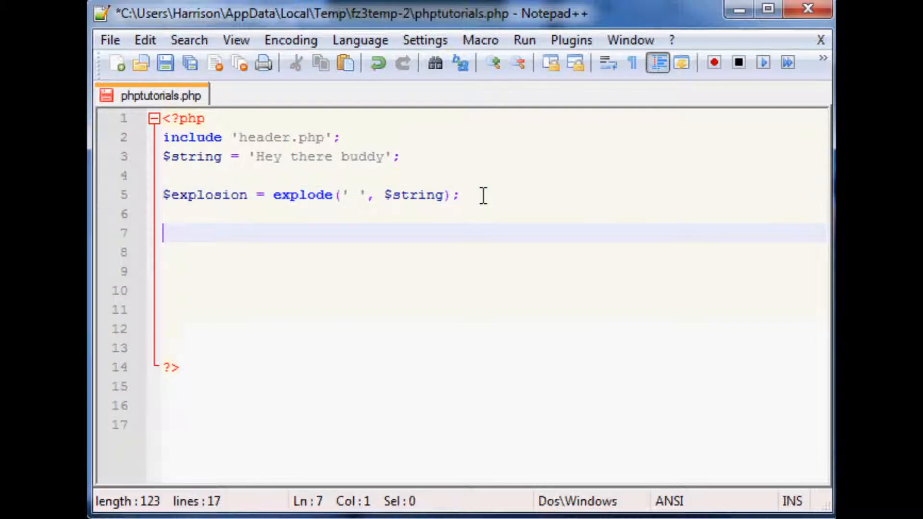
Write print_r($explosion); on line 7 to dump the exploded array
{"action": "type", "text": "print"}
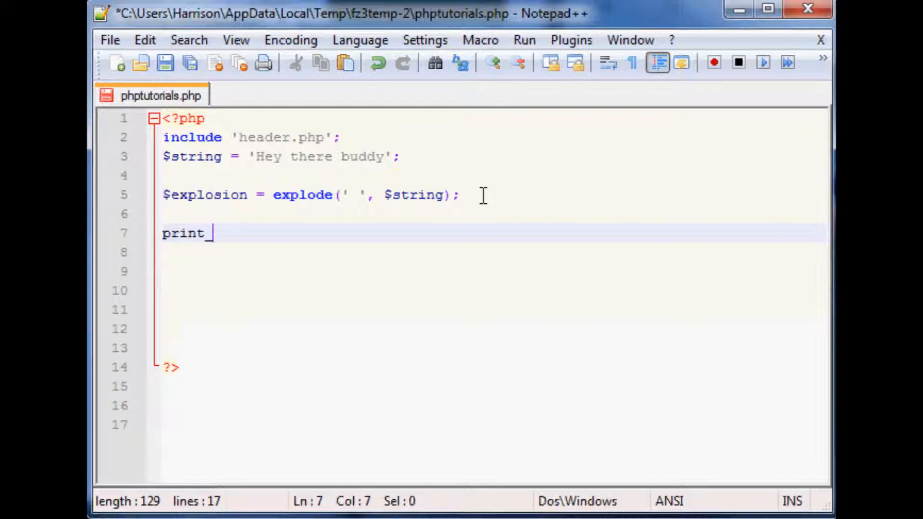
{"action": "type", "text": "_r($)"}
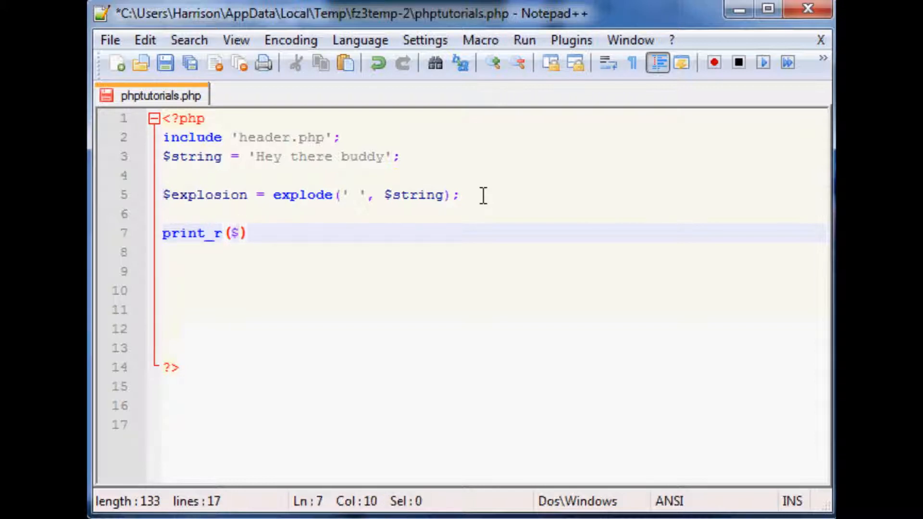
{"action": "type", "text": "explosion"}
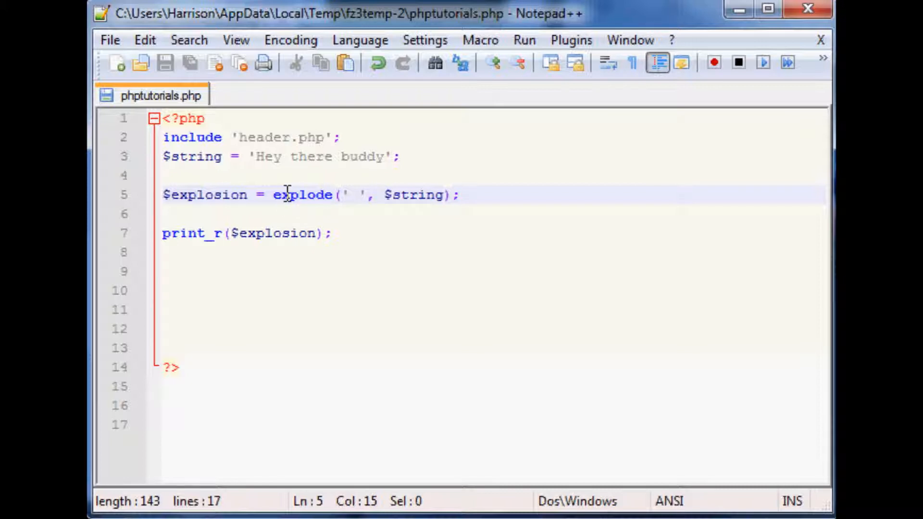
{"action": "mouse_move", "coordinate": [363, 225]}
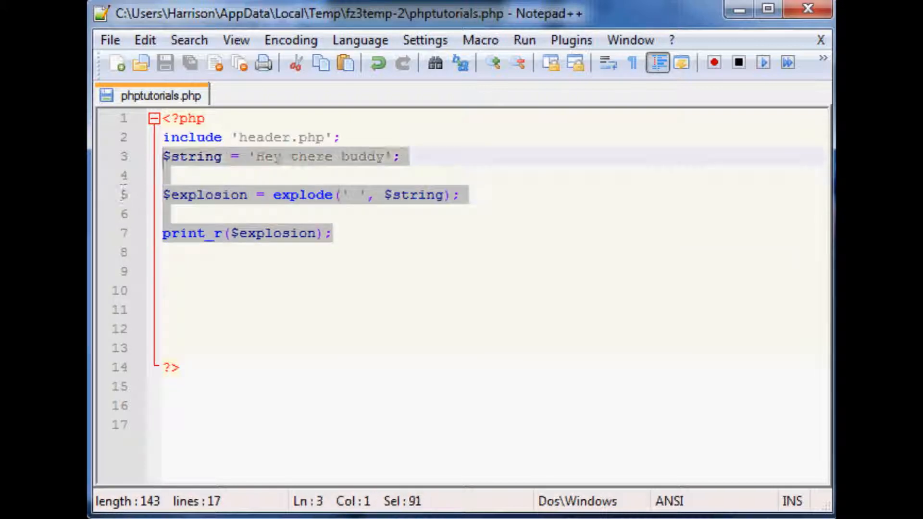
Remove the explode/print_r lines and add $string2 = 'Hi there buddy'; on line 4
{"action": "key", "text": "Delete"}
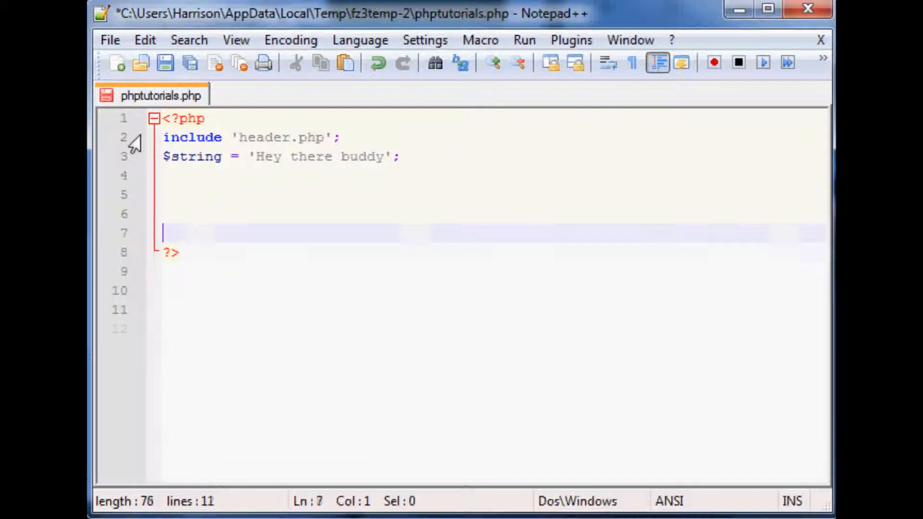
{"action": "key", "text": "Backspace"}
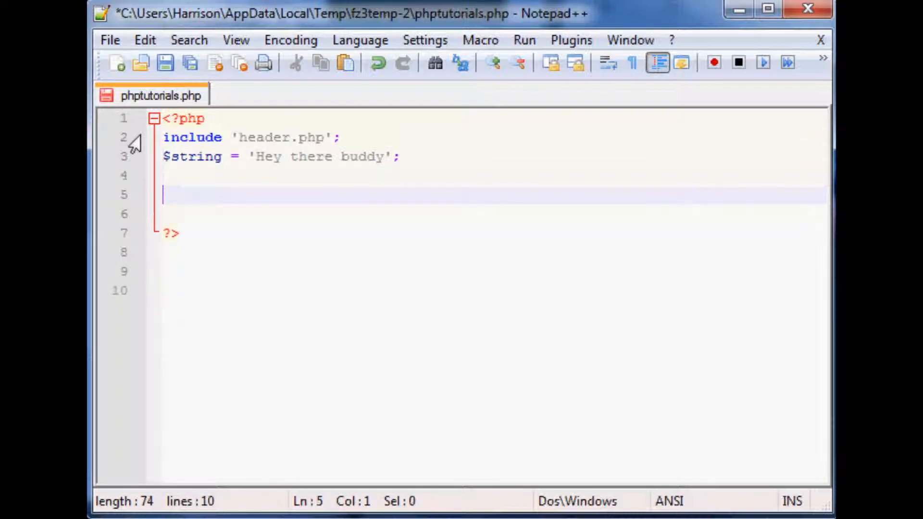
{"action": "type", "text": "$string"}
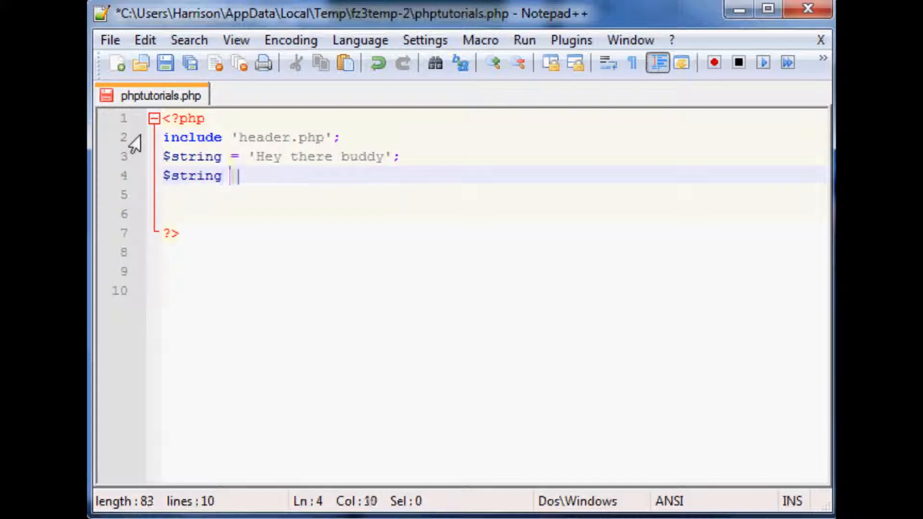
{"action": "type", "text": "2 = '"}
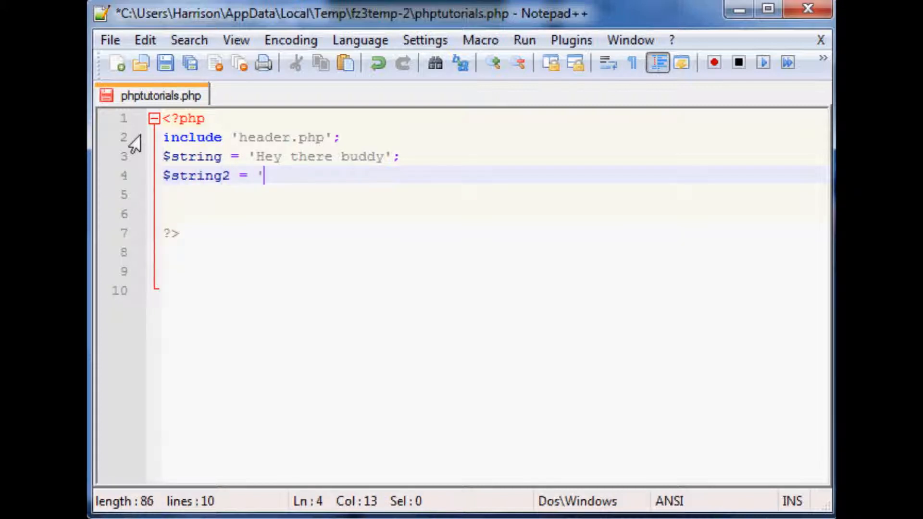
{"action": "type", "text": "H"}
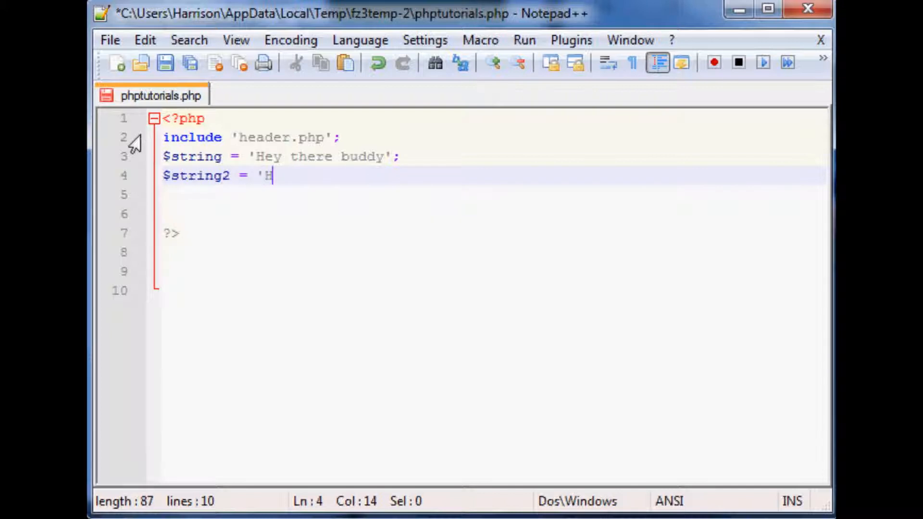
{"action": "type", "text": "i there buddy';"}
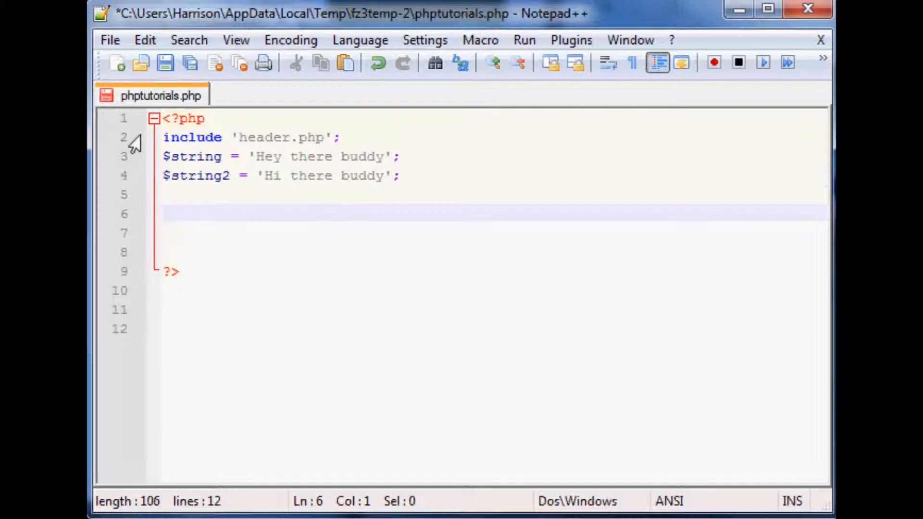
Write similar_text($string, $string, $similarity) on line 6
{"action": "left_click", "coordinate": [167, 213]}
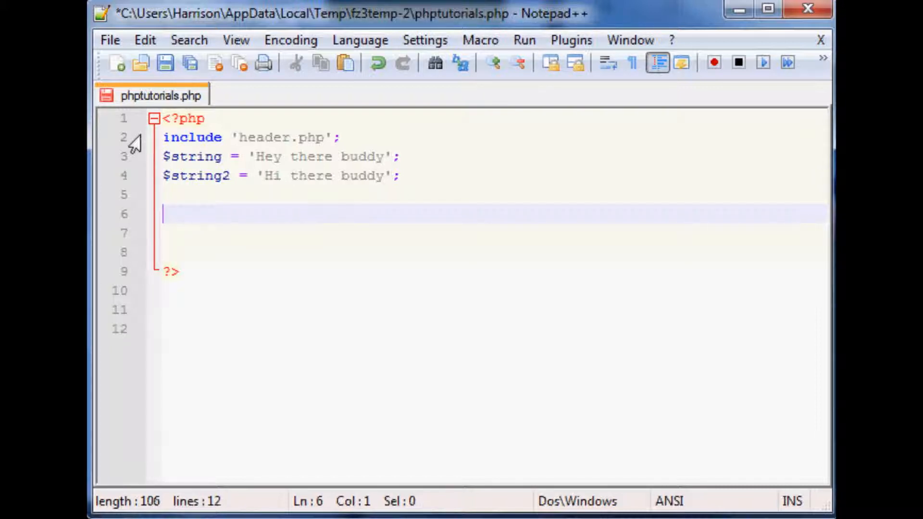
{"action": "type", "text": "sin"}
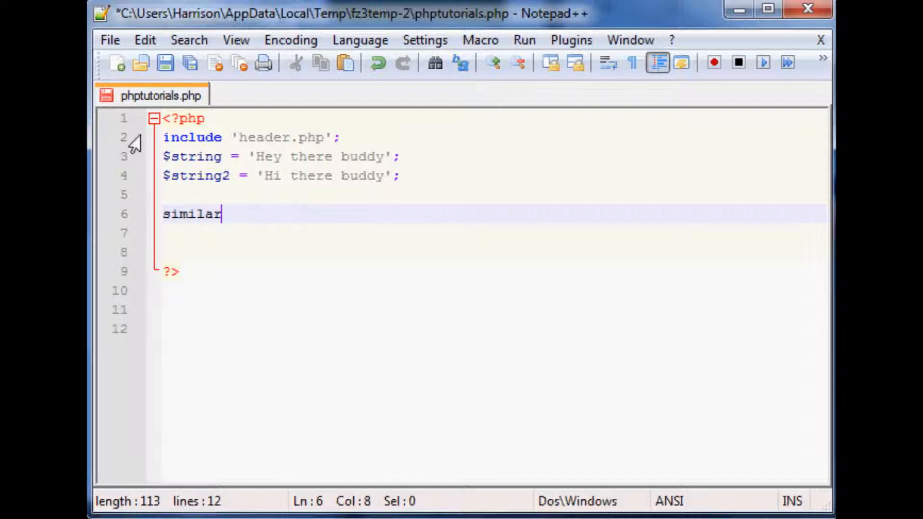
{"action": "type", "text": "_text"}
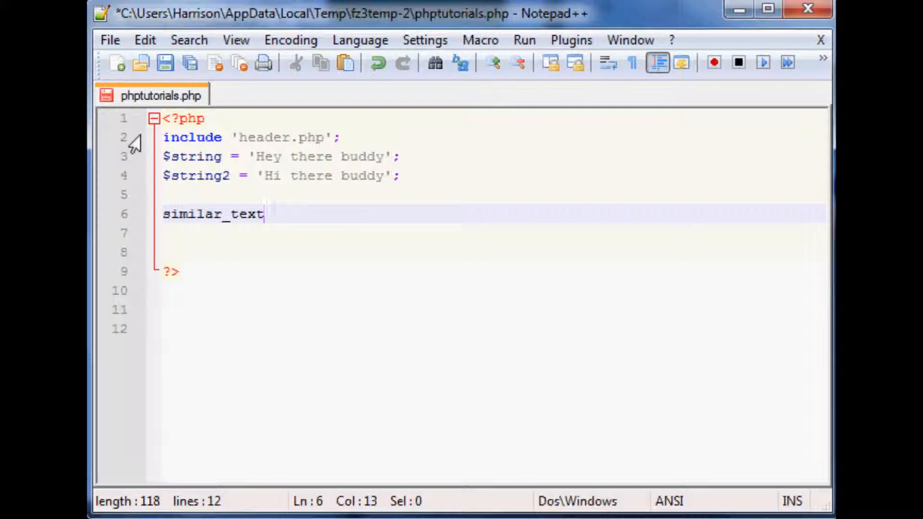
{"action": "type", "text": "()"}
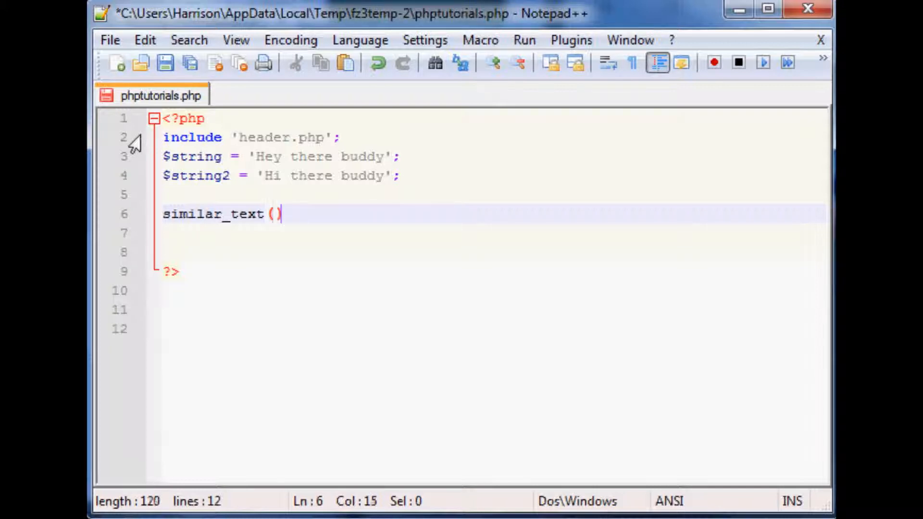
{"action": "key", "text": "Left"}
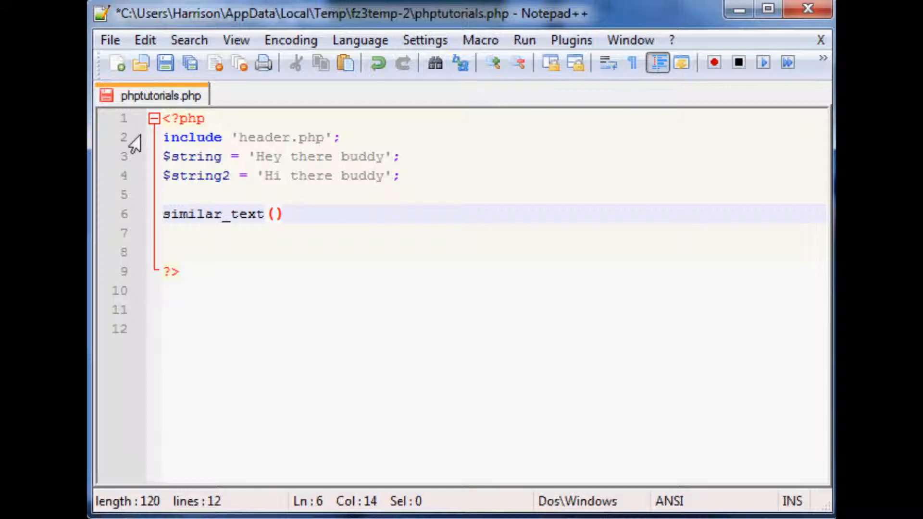
{"action": "type", "text": "$"}
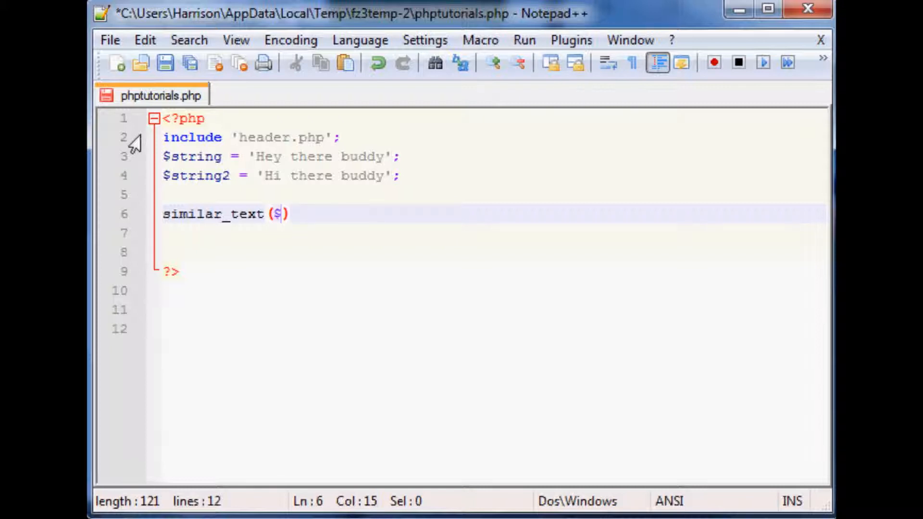
{"action": "type", "text": "string,"}
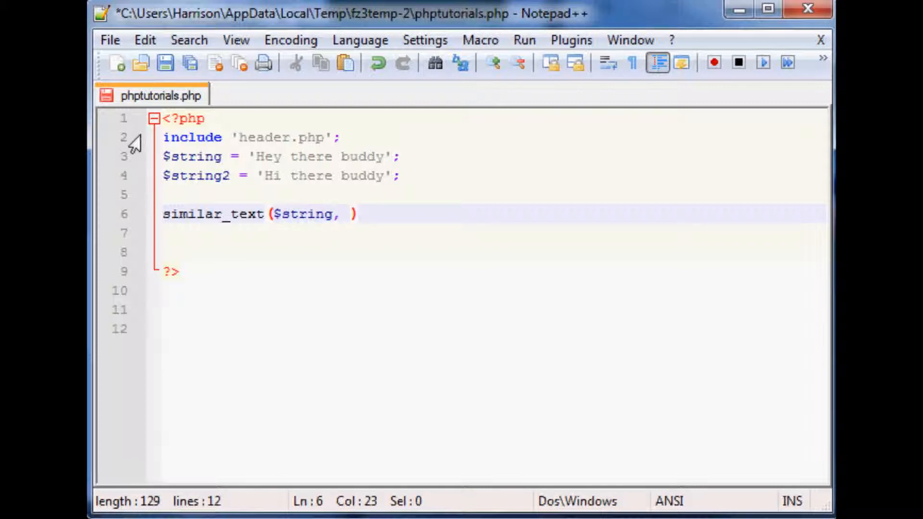
{"action": "type", "text": "$string,"}
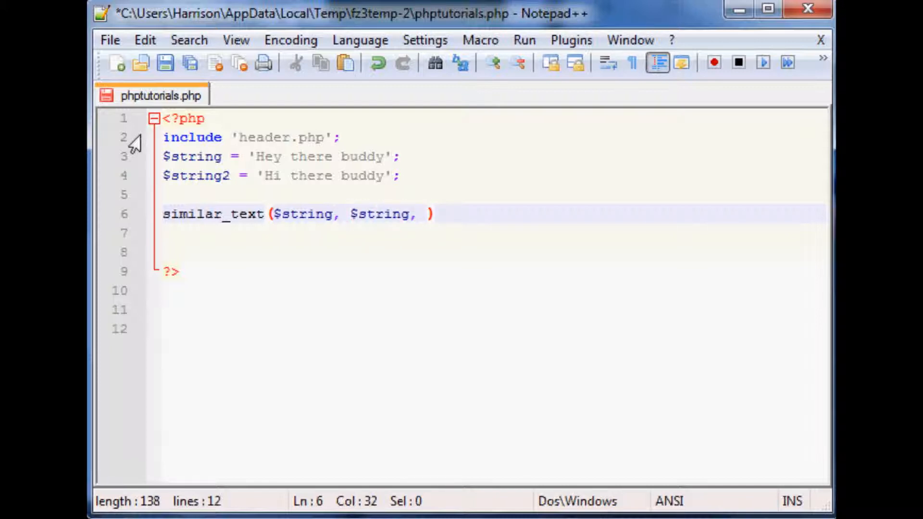
{"action": "type", "text": "$similarity"}
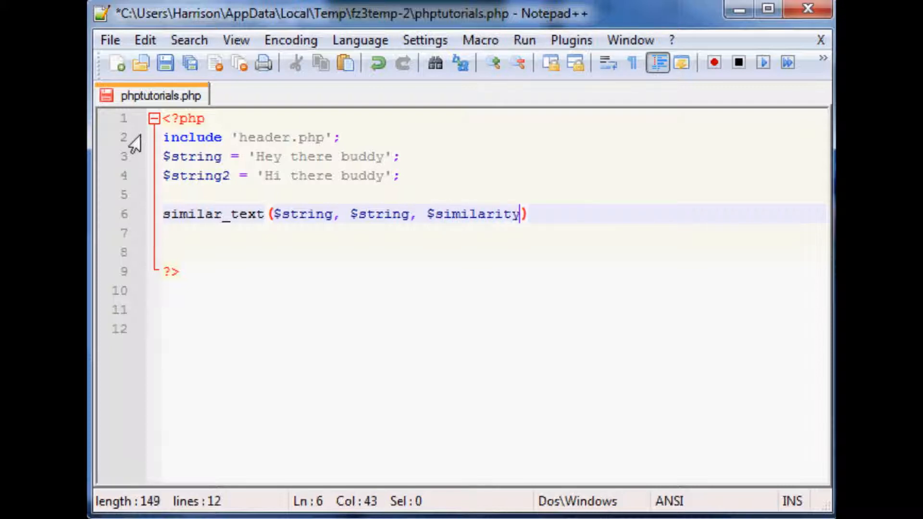
{"action": "key", "text": "Right"}
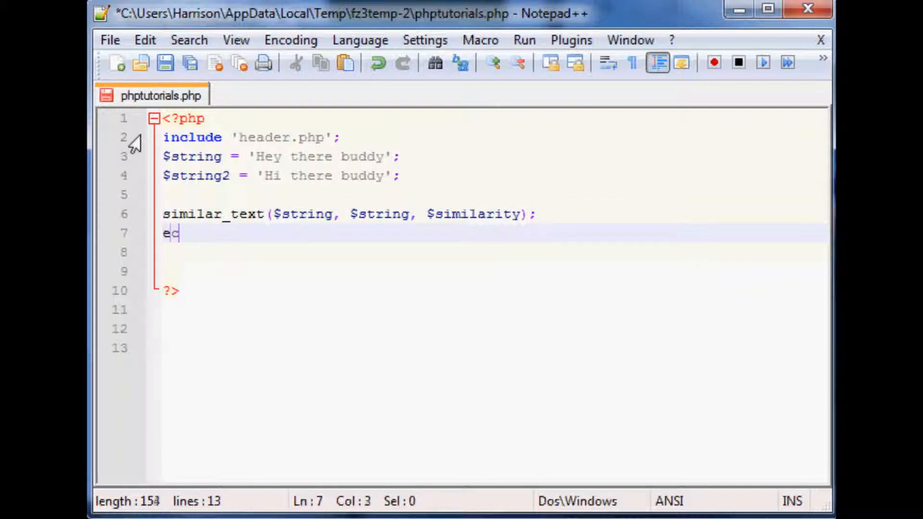
Write echo "simarily is $similarity"; on line 7
{"action": "type", "text": "ho"}
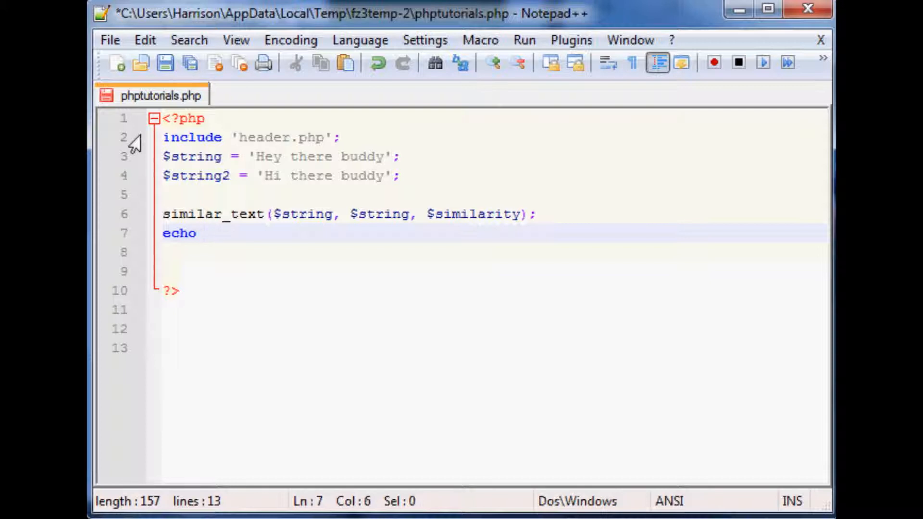
{"action": "type", "text": "\"\""}
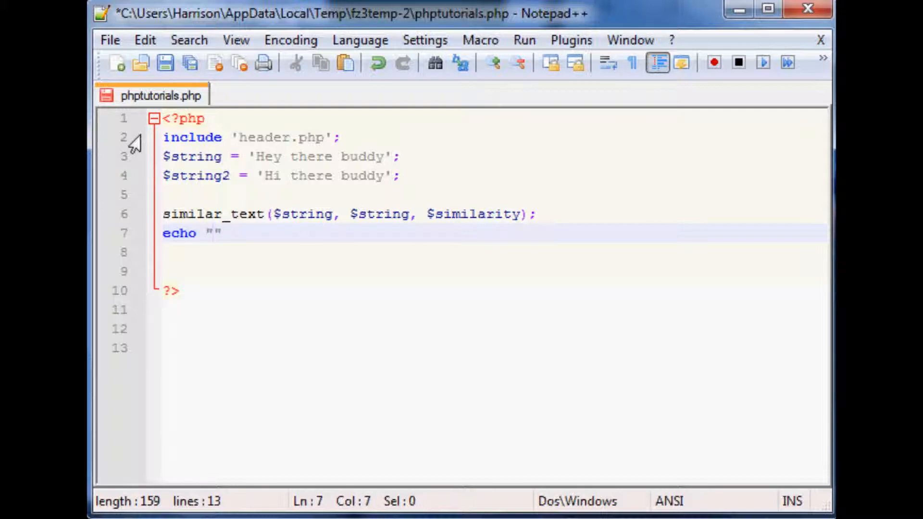
{"action": "type", "text": "simarily is"}
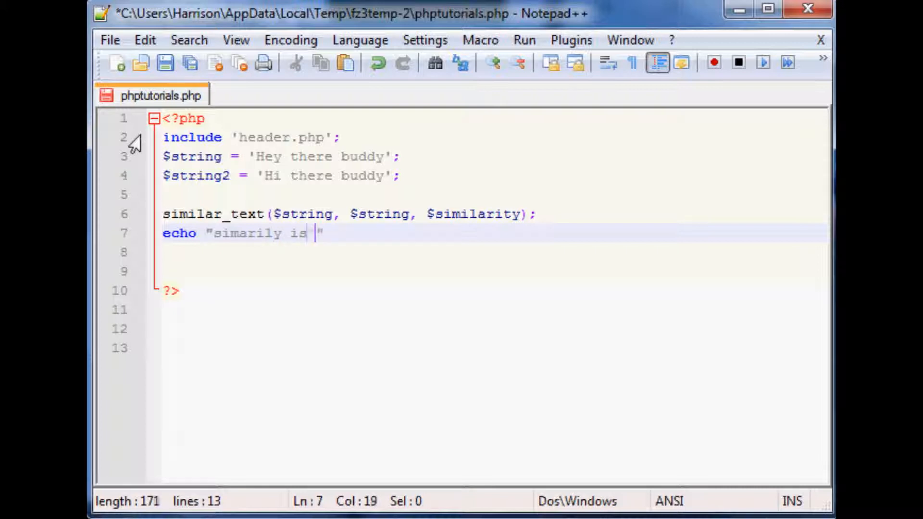
{"action": "type", "text": "$simi"}
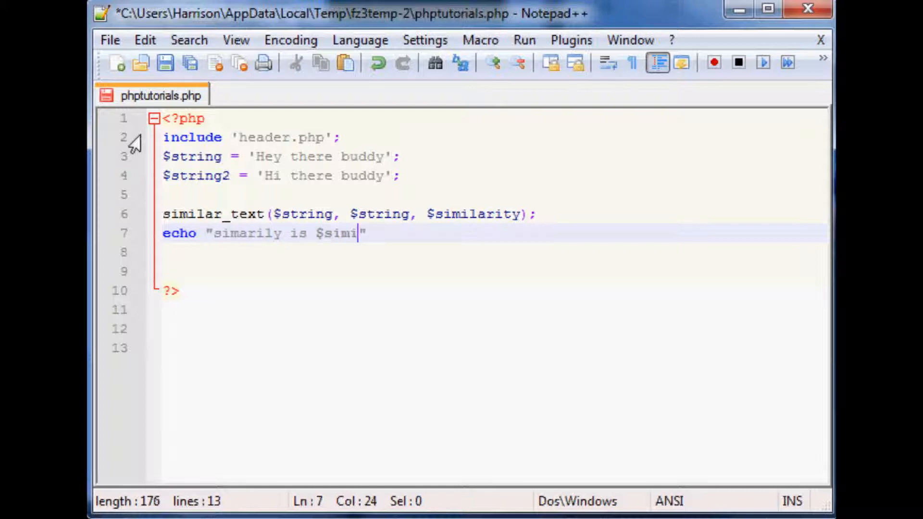
{"action": "type", "text": "larity"}
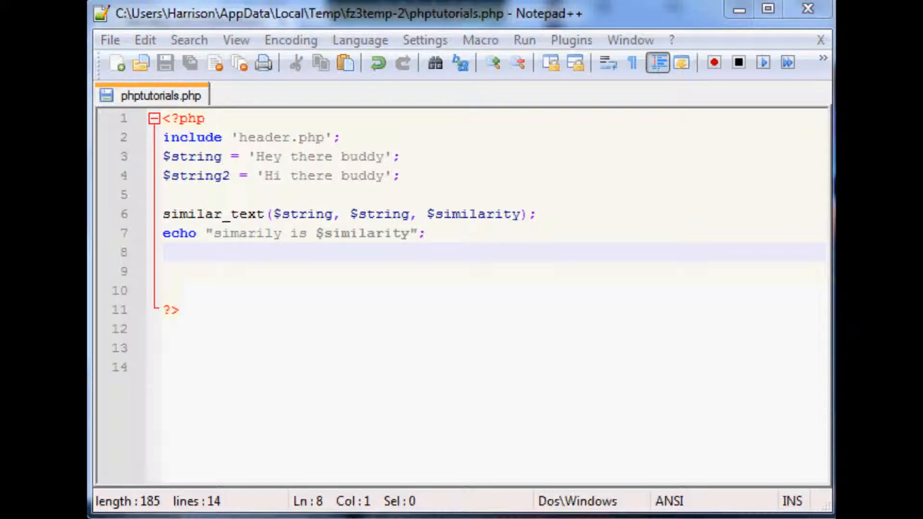
Reload Chrome to see "simarily is 100", append ' how are you' to $string2 and pass $string2 to similar_text
{"action": "left_click", "coordinate": [169, 52]}
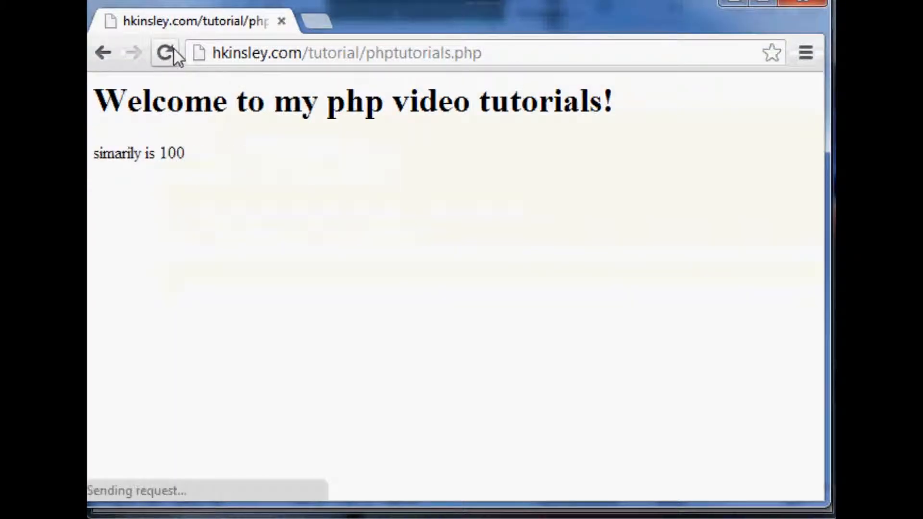
{"action": "left_click_drag", "start_coordinate": [114, 153], "coordinate": [185, 152]}
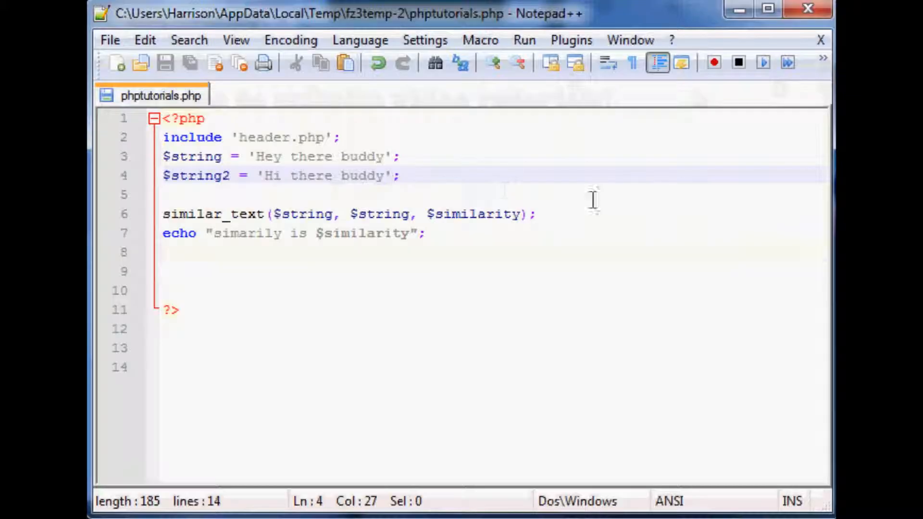
{"action": "type", "text": "how are"}
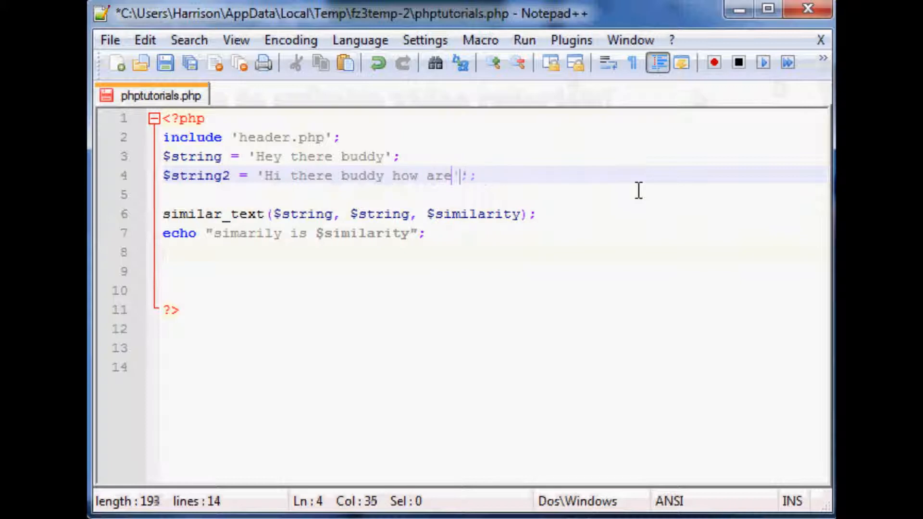
{"action": "type", "text": "you"}
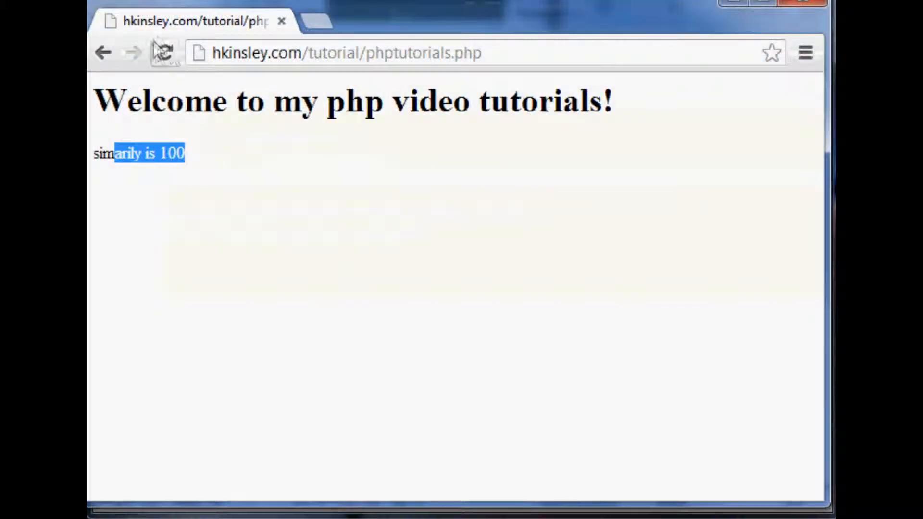
{"action": "left_click", "coordinate": [165, 52]}
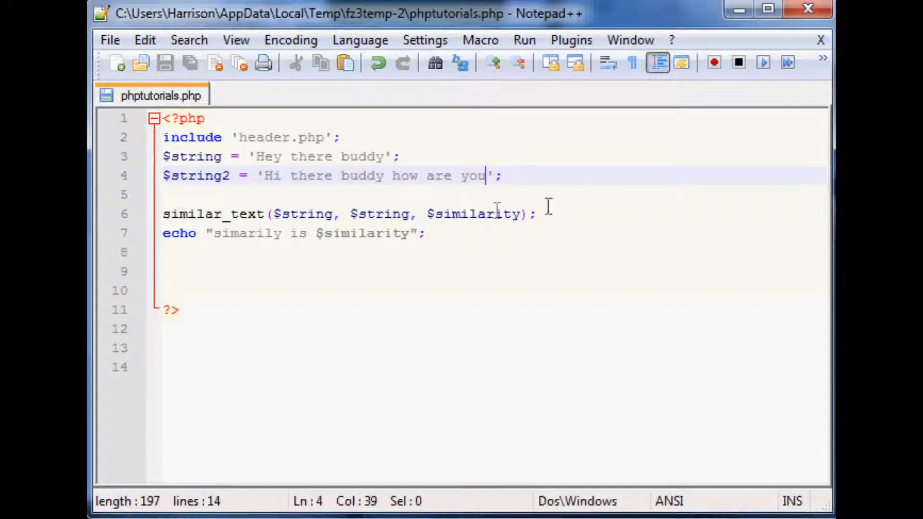
{"action": "type", "text": "2"}
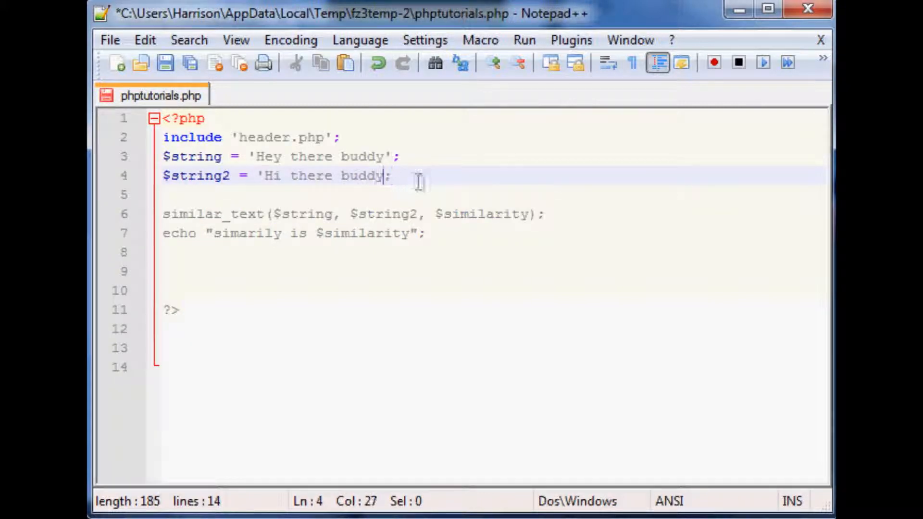
Close the $string2 quote and highlight the new 89.655172413793 similarity result in Chrome
{"action": "type", "text": "'"}
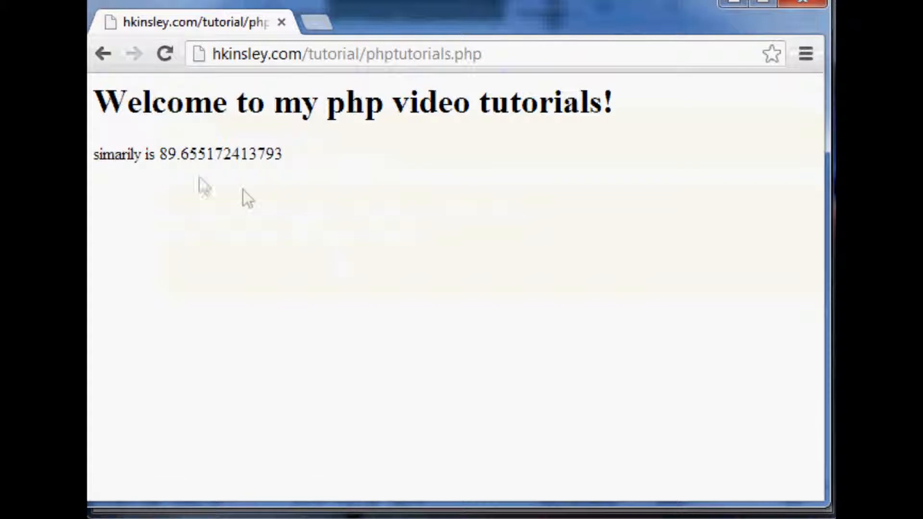
{"action": "mouse_move", "coordinate": [130, 175]}
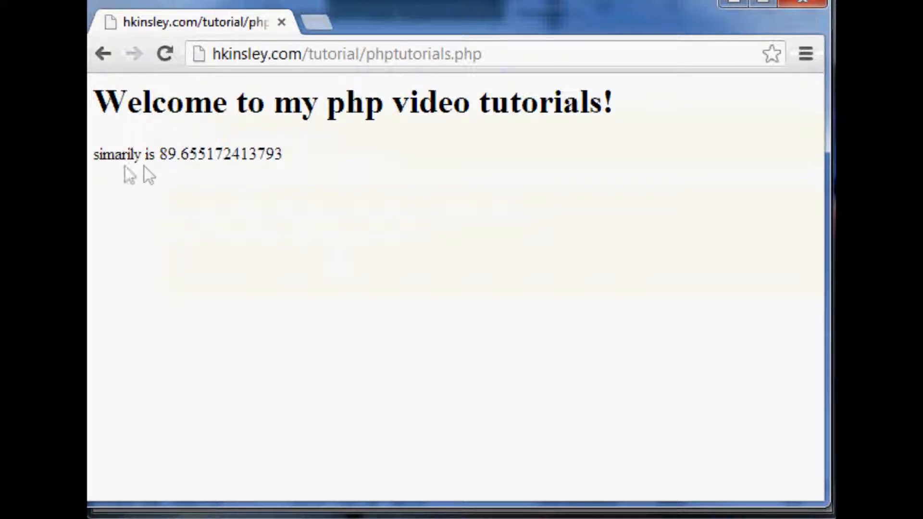
{"action": "left_click_drag", "start_coordinate": [94, 154], "coordinate": [283, 154]}
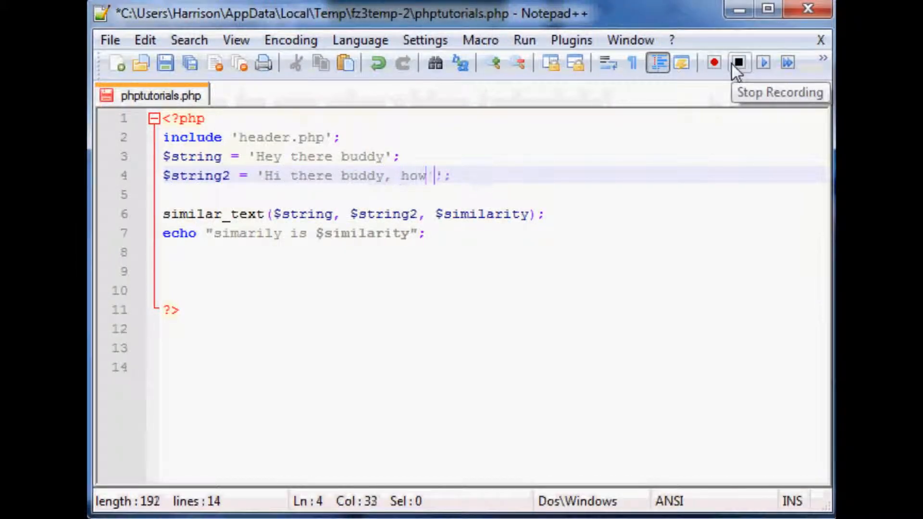
Extend $string2 to 'Hi there buddy, how are you doing today?'
{"action": "type", "text": "are you doing d"}
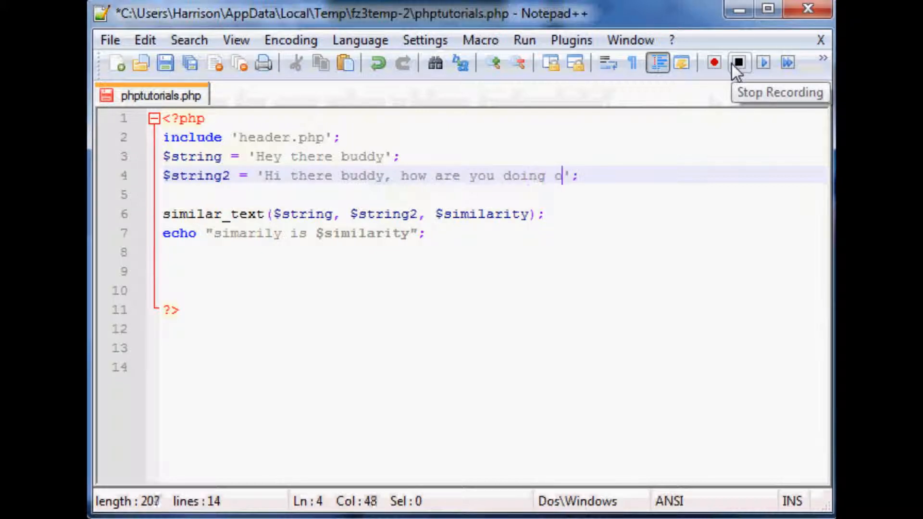
{"action": "type", "text": "oday?"}
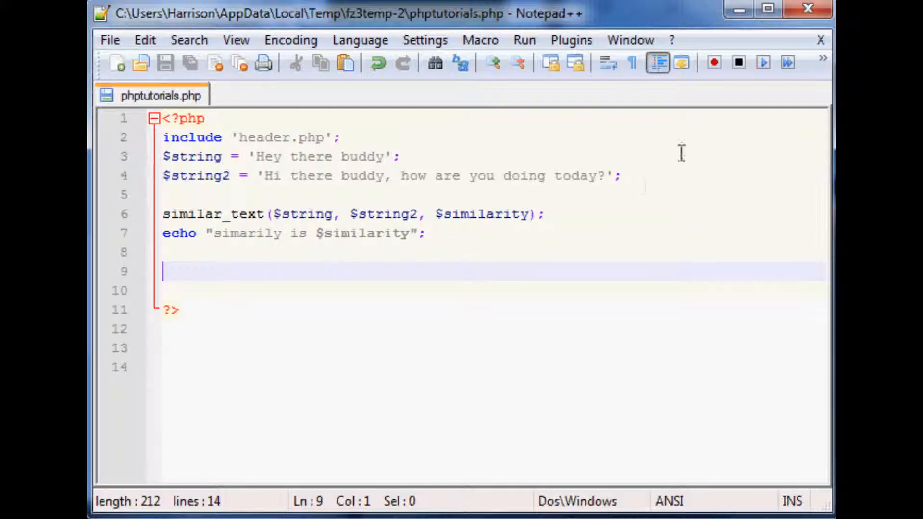
{"action": "mouse_move", "coordinate": [632, 150]}
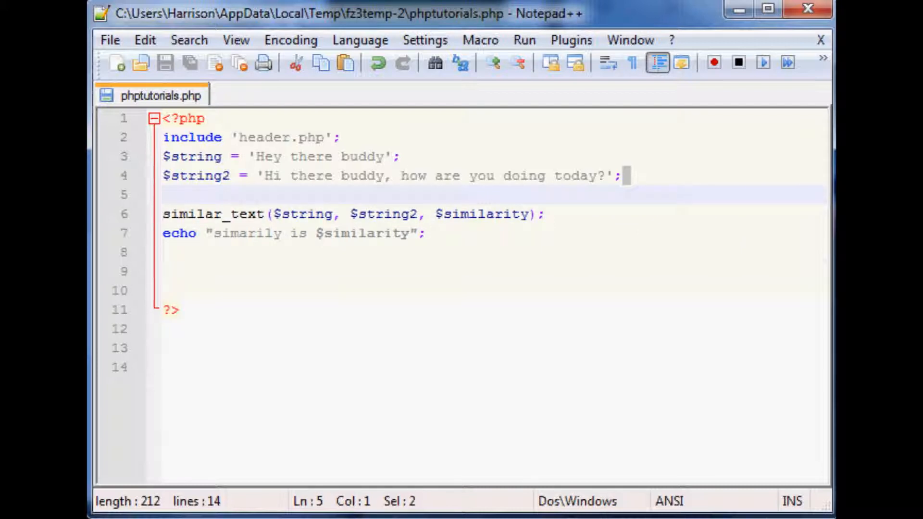
{"action": "mouse_move", "coordinate": [272, 214]}
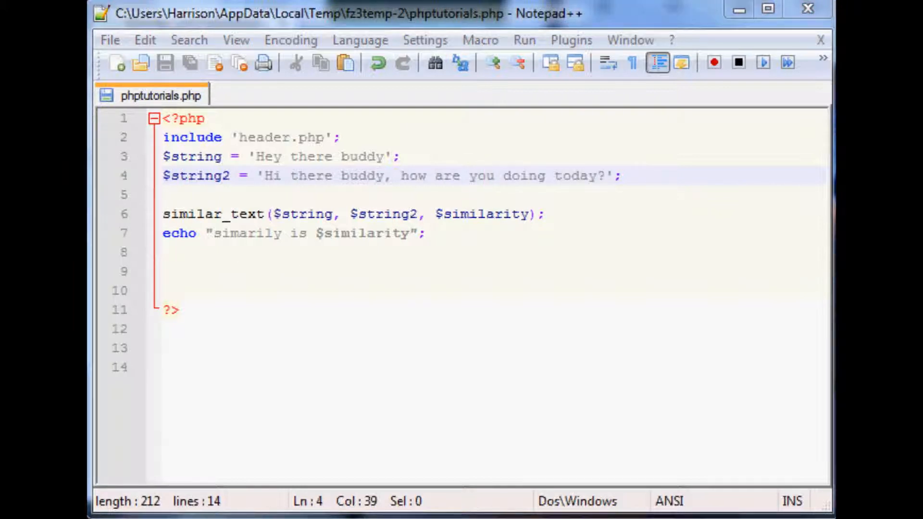
Delete the similar_text and echo lines and start preg_split() on line 6
{"action": "left_click_drag", "start_coordinate": [163, 214], "coordinate": [427, 233]}
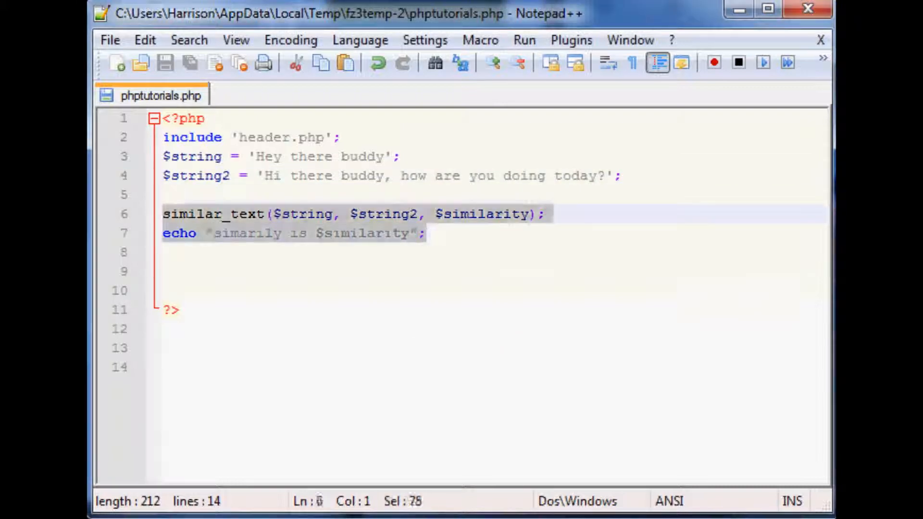
{"action": "key", "text": "Delete"}
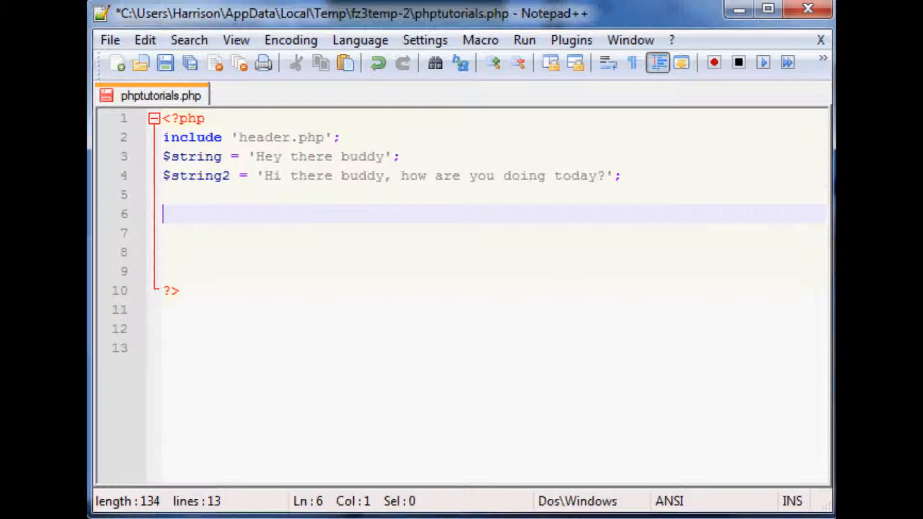
{"action": "type", "text": "preg"}
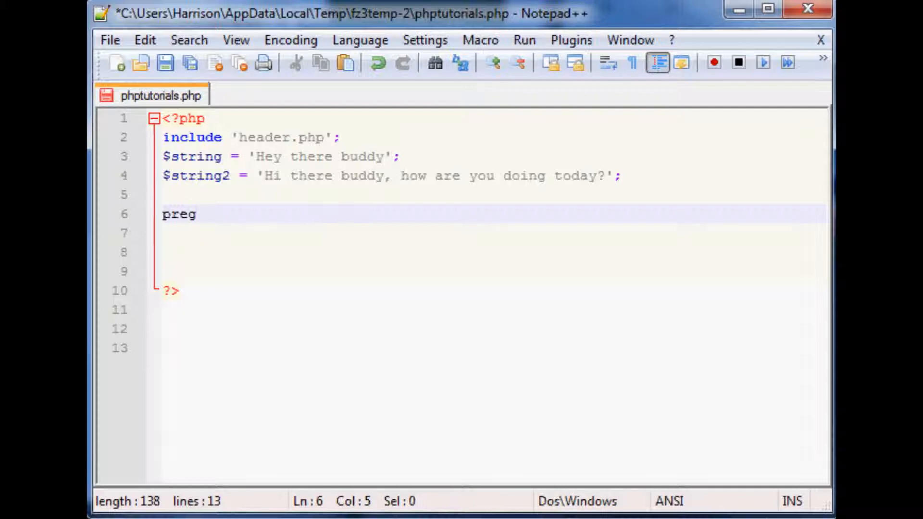
{"action": "type", "text": "_"}
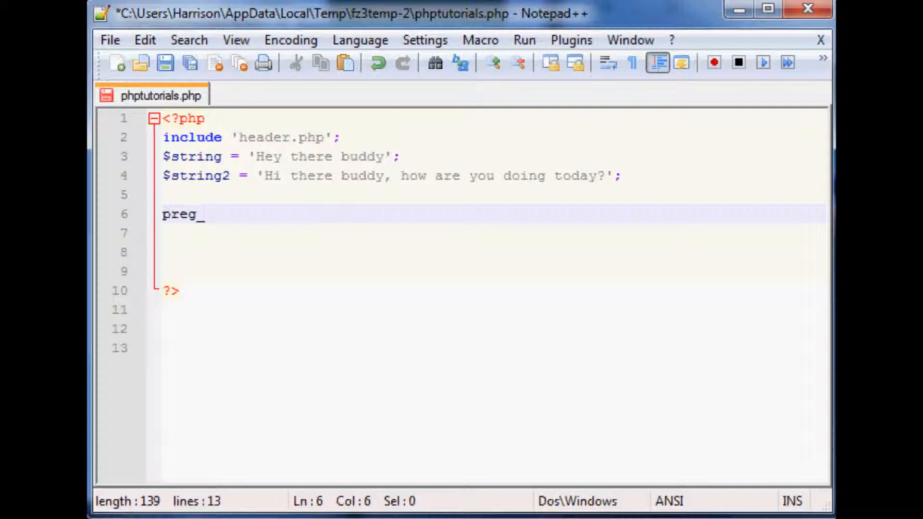
{"action": "type", "text": "split()"}
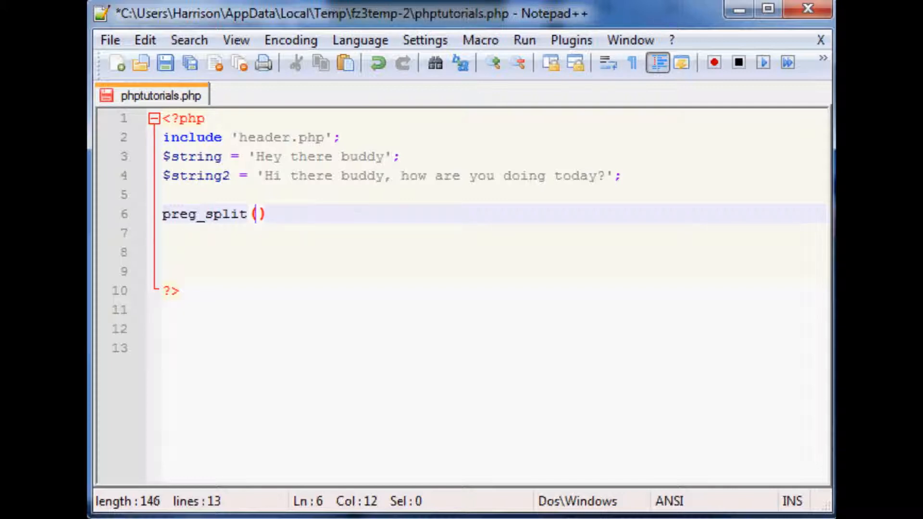
Give preg_split a ' ' space pattern, a comma and the start of a $ variable argument
{"action": "type", "text": "' '"}
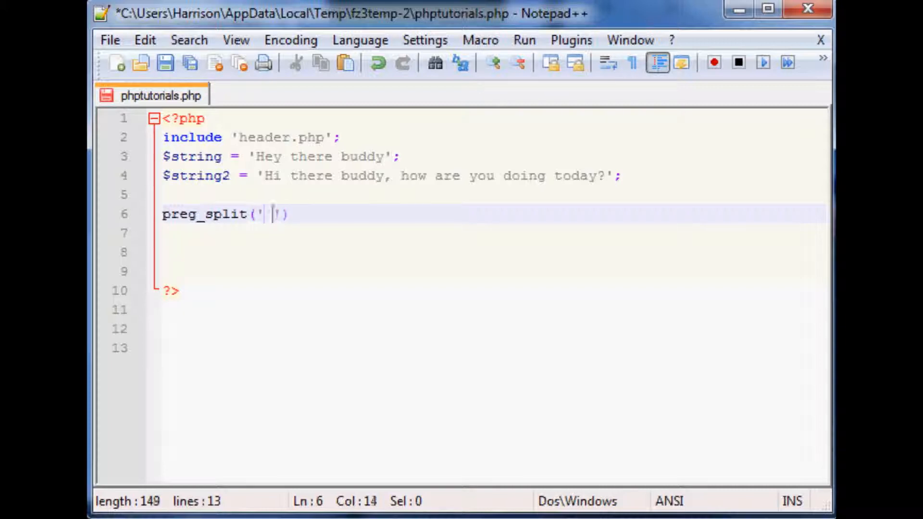
{"action": "type", "text": ","}
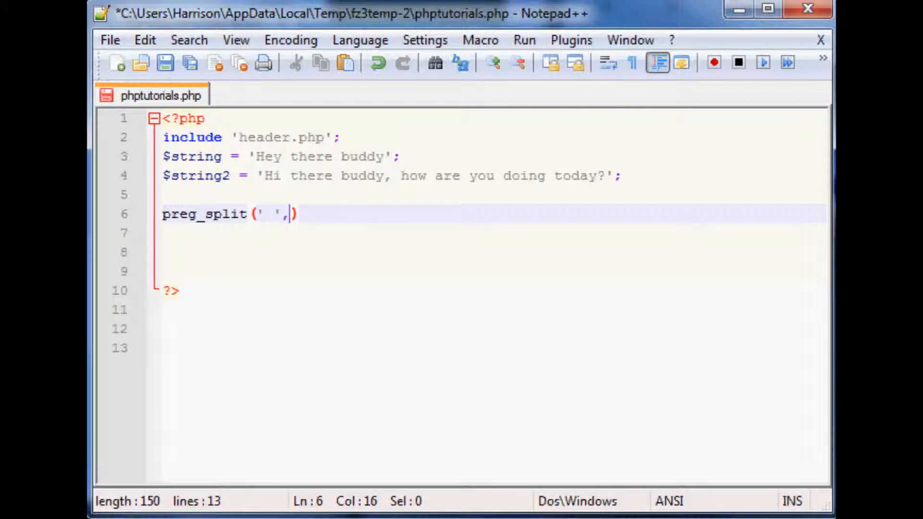
{"action": "type", "text": "$"}
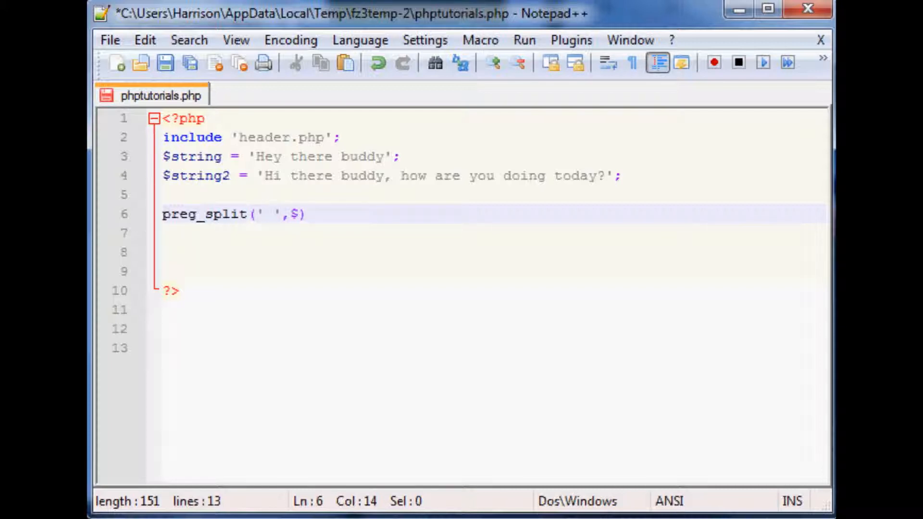
{"action": "mouse_move", "coordinate": [189, 230]}
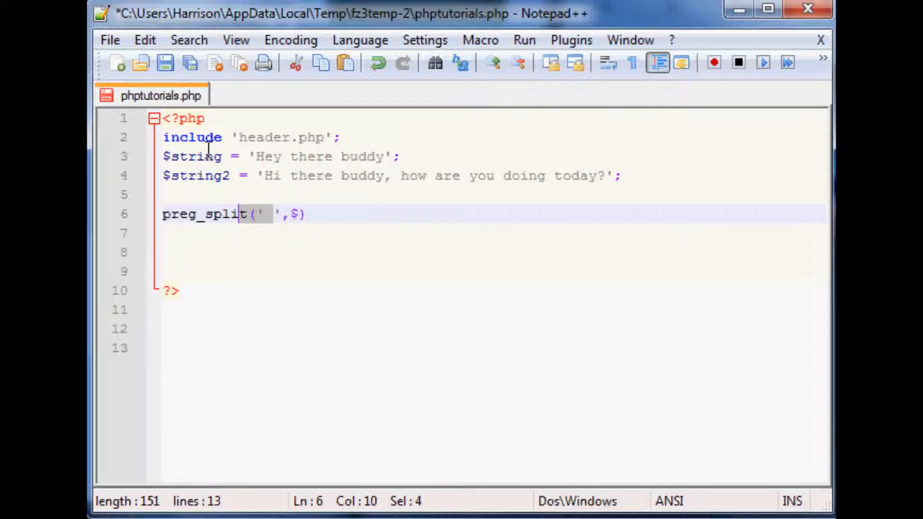
{"action": "mouse_move", "coordinate": [269, 224]}
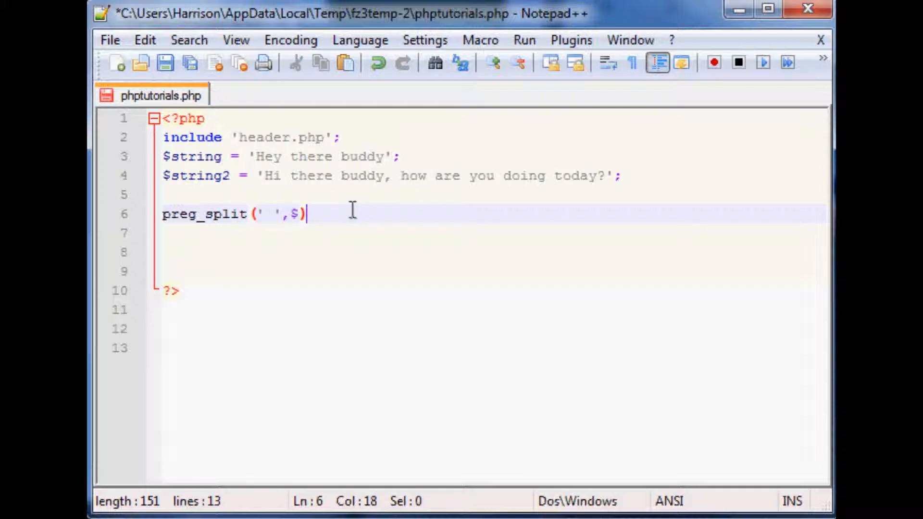
{"action": "mouse_move", "coordinate": [326, 221]}
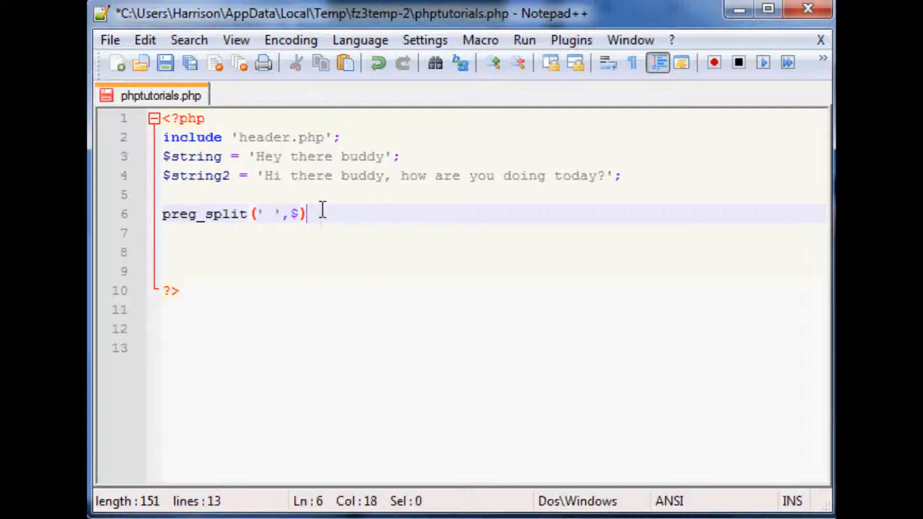
{"action": "mouse_move", "coordinate": [678, 363]}
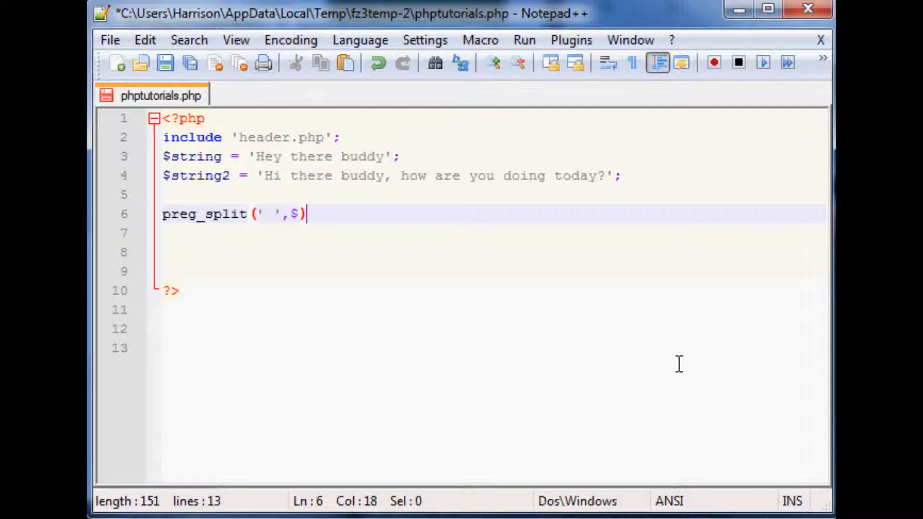
End the preg_split statement with a semicolon, then erase the whole line leaving line 6 empty
{"action": "type", "text": ";"}
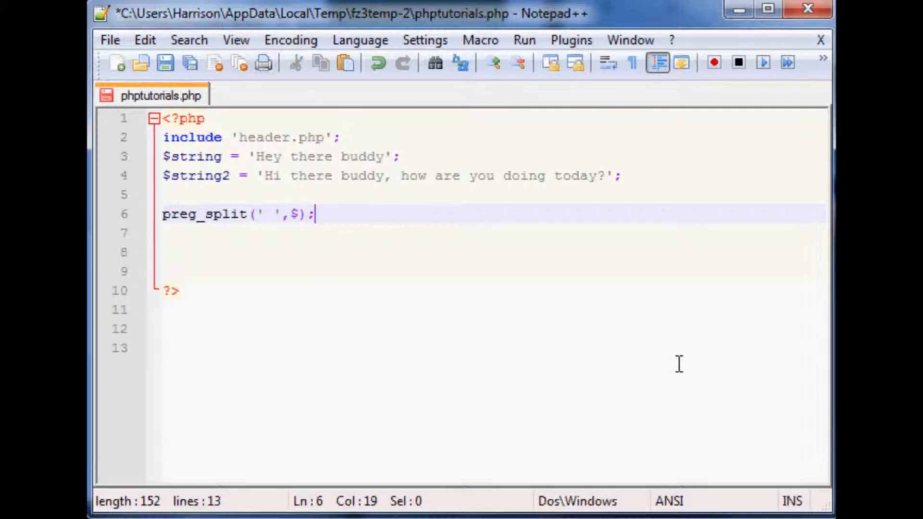
{"action": "key", "text": "Backspace"}
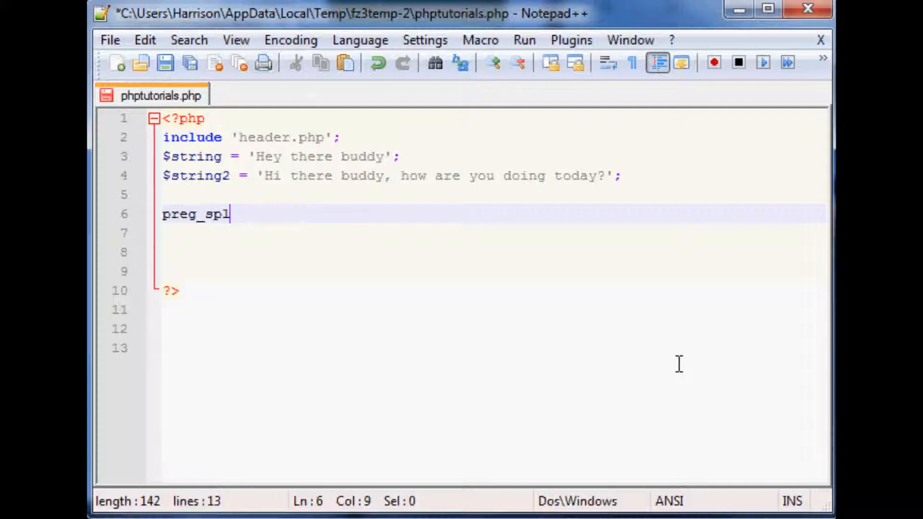
{"action": "key", "text": "BackSpace"}
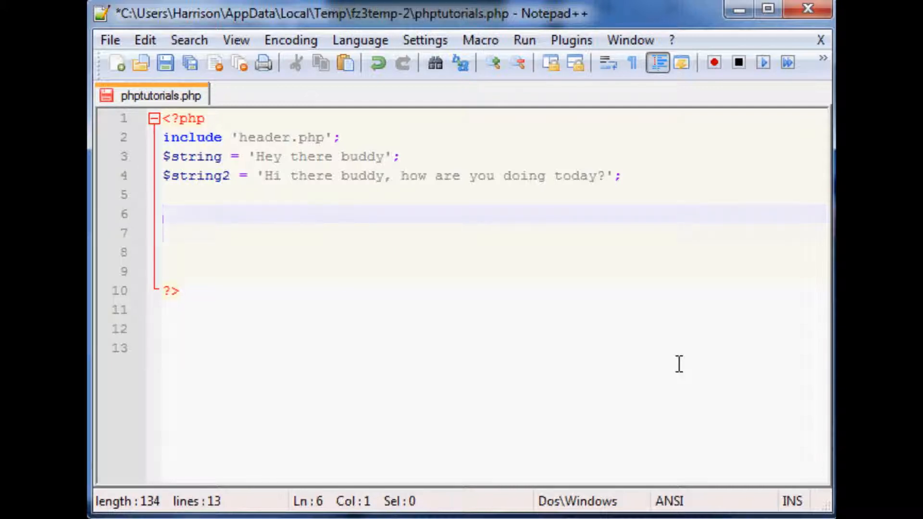